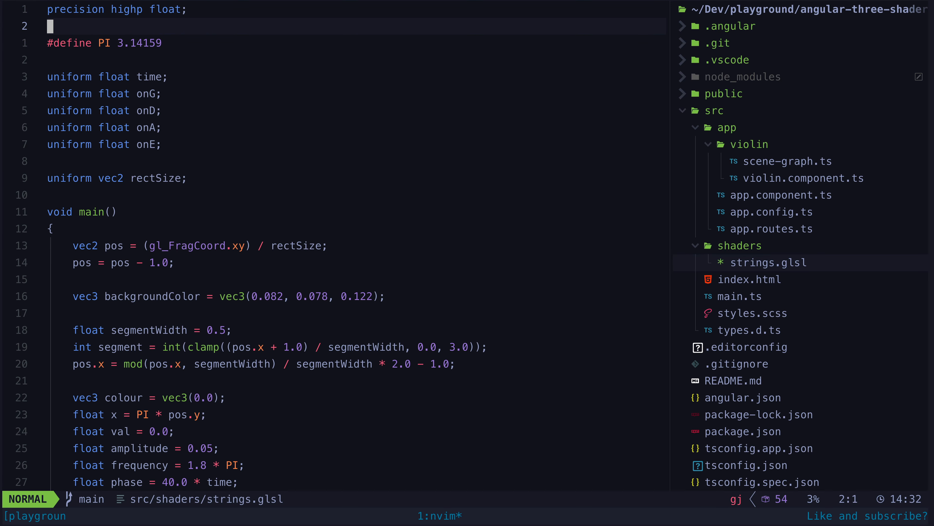
Review the segment if-block, the finalColor line and the uniform declarations in strings.glsl.
scroll(down, 3)
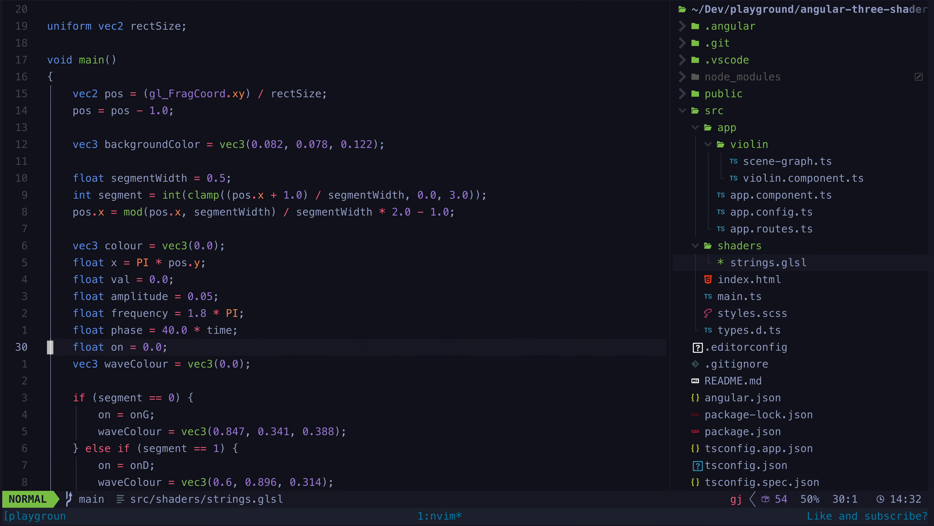
scroll(down, 3)
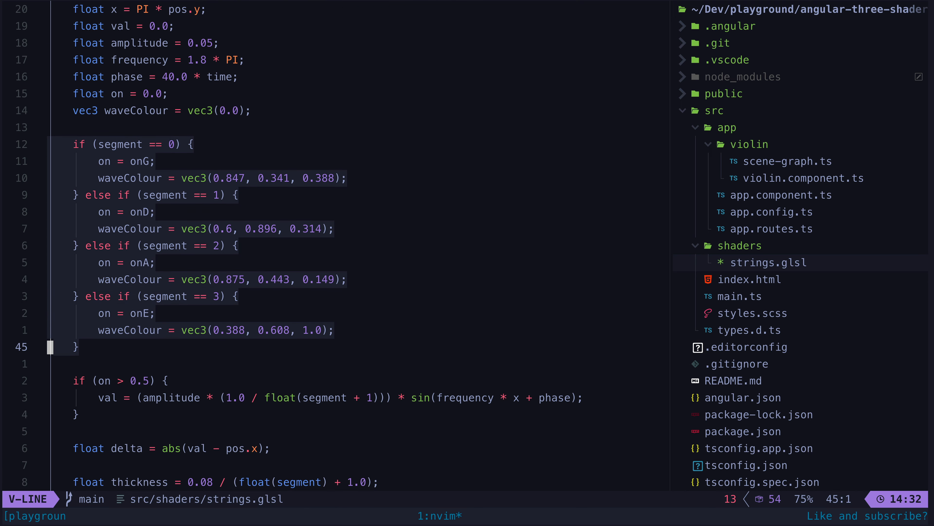
key(Escape)
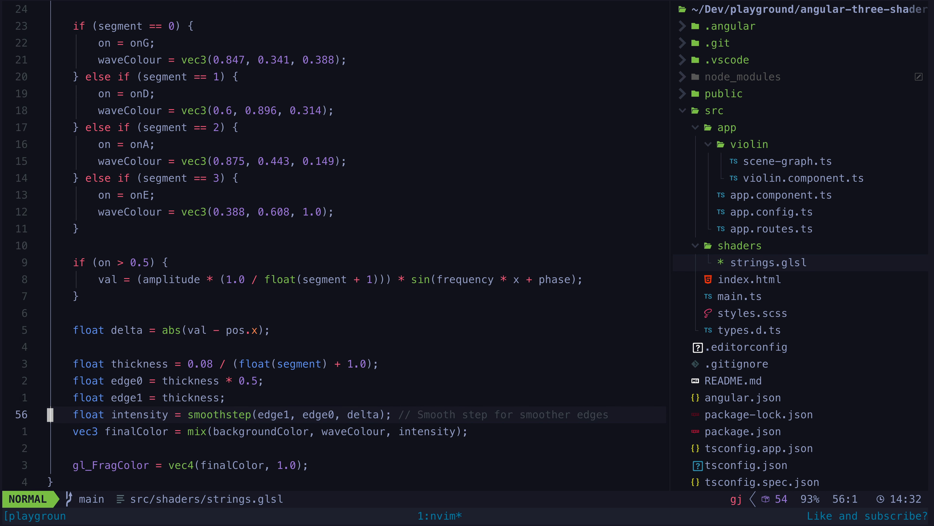
key(j)
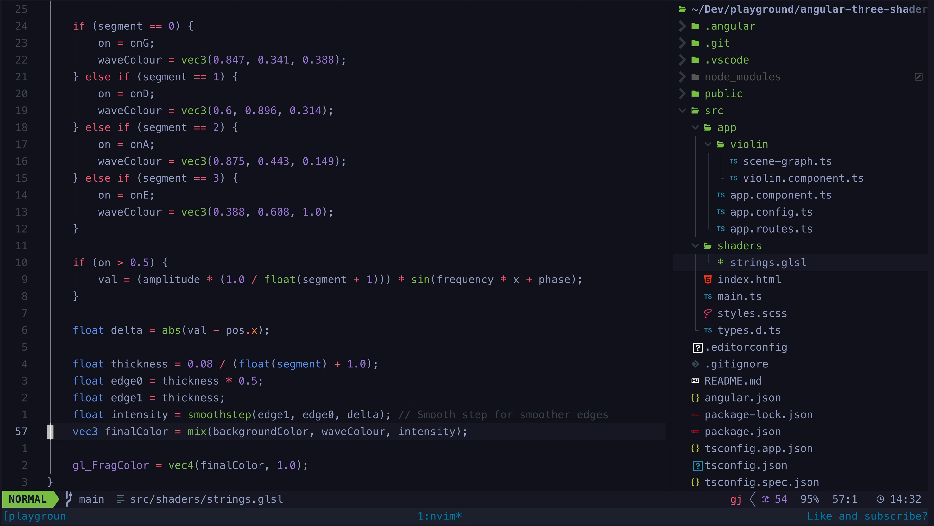
key(V)
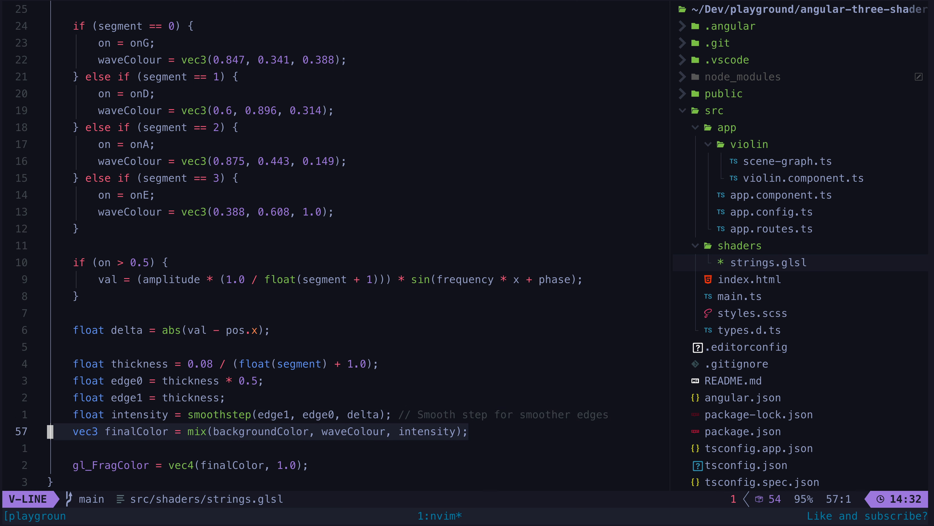
key(Escape)
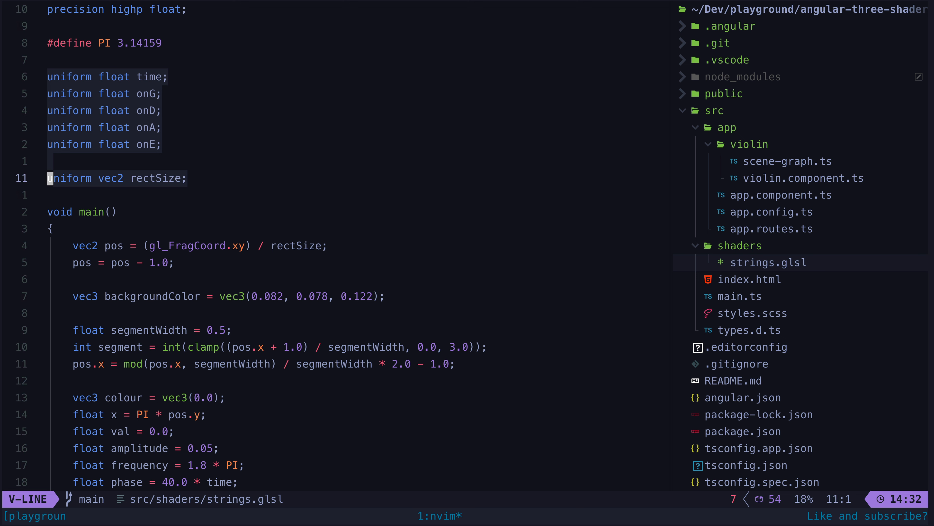
key(Escape)
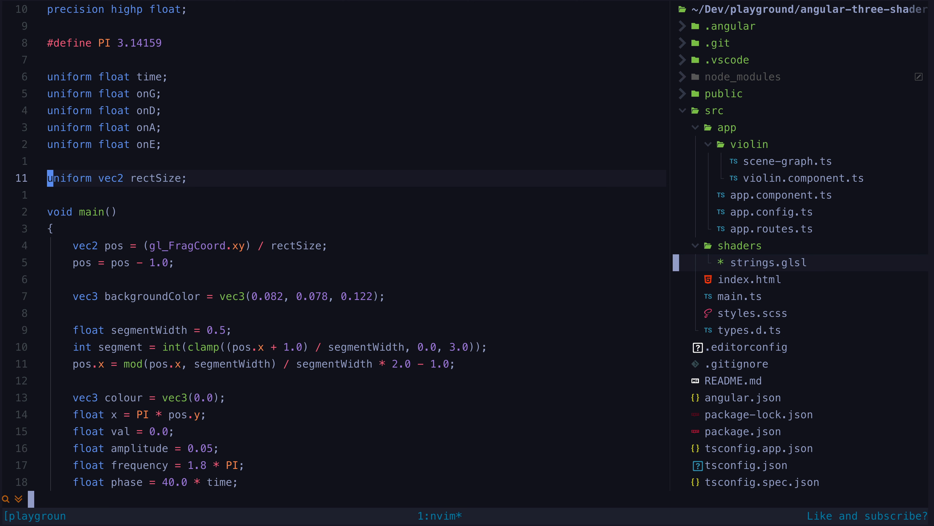
Search for 'sin' to reach the wave calculation, then clear the highlight with :no.
text(sin)
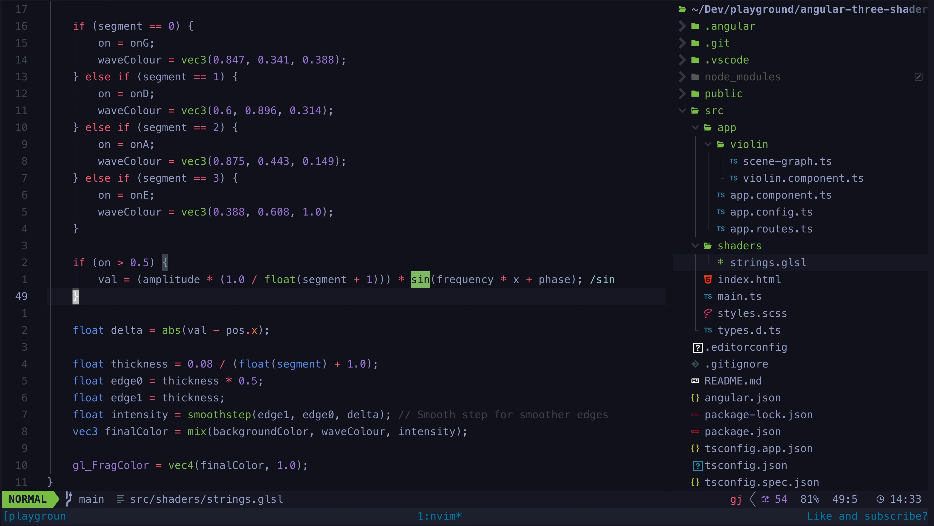
text(:no)
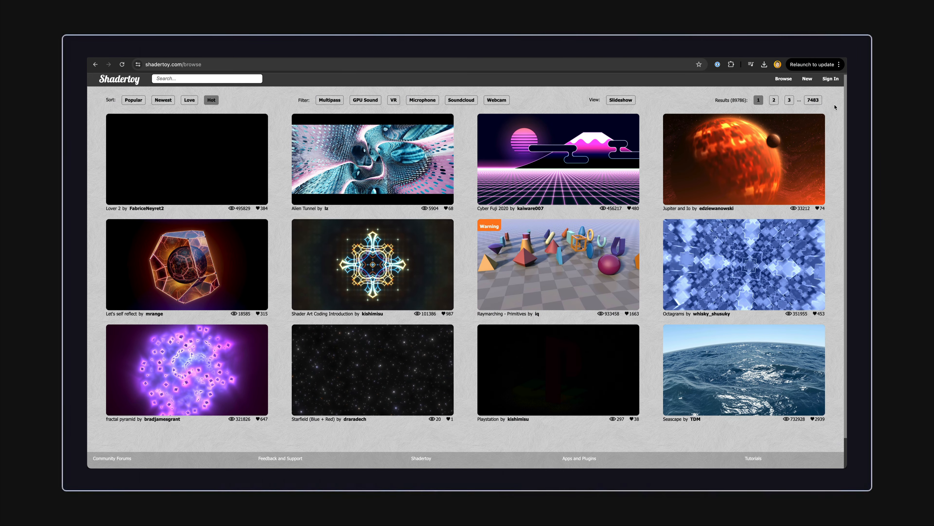
scroll(down, 3)
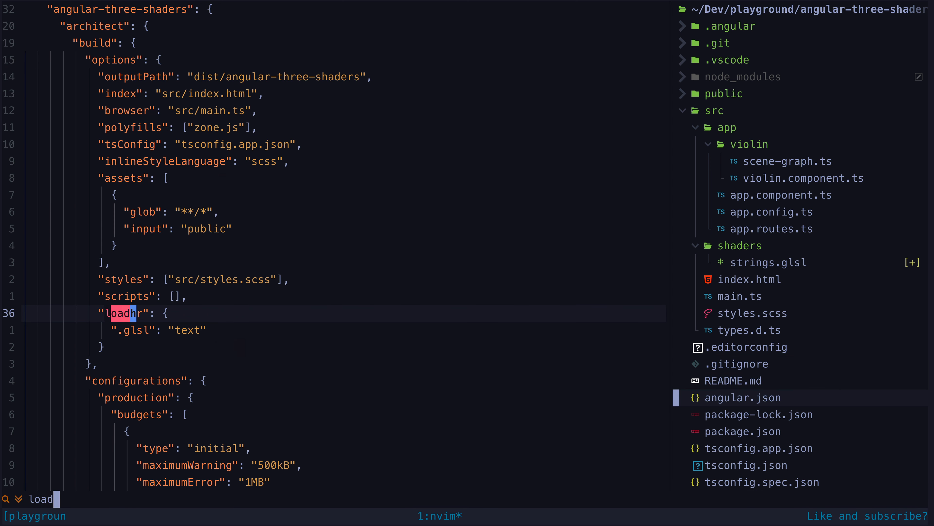
Clear the 'load' search highlight with :nohl and focus the nvim-tree file explorer.
text(:nohl)
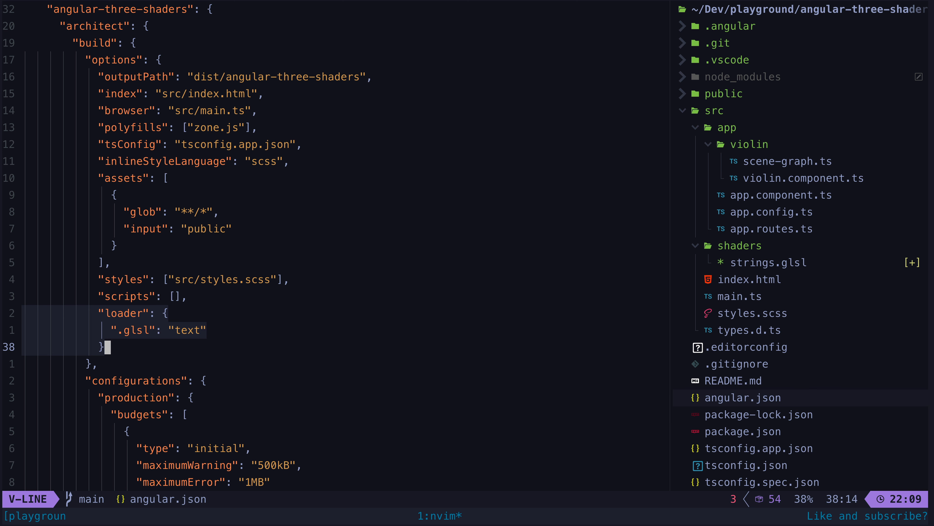
key(Escape)
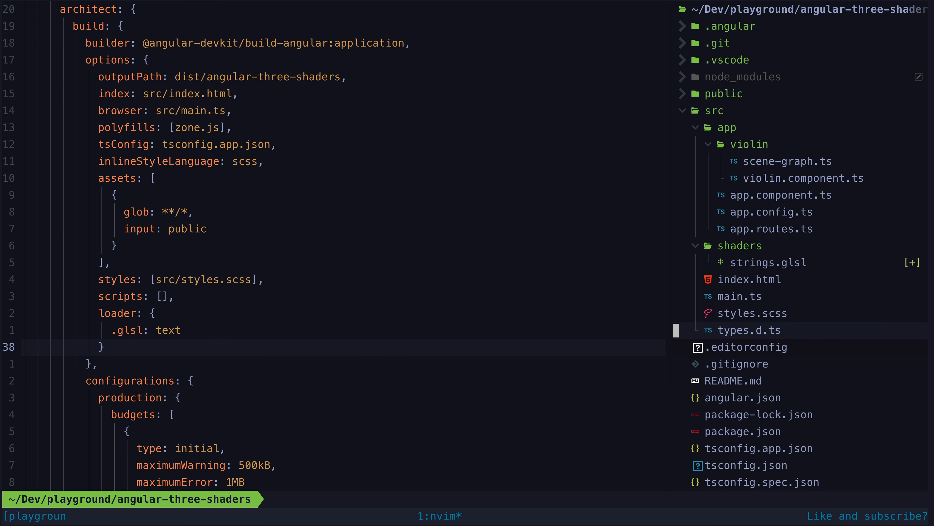
click(742, 330)
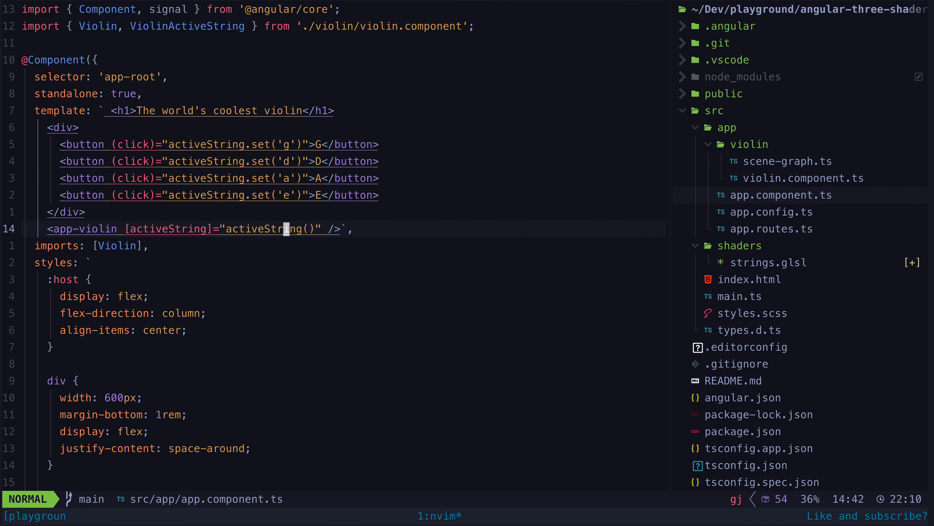
Line-select the current line in app.component.ts showing the string buttons.
key(V)
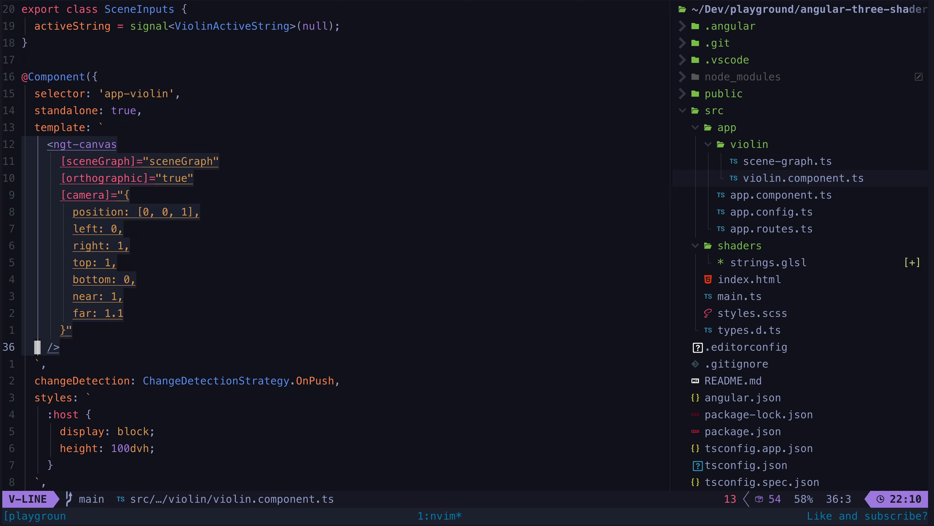
Clear the ngt-canvas template selection in violin.component.ts.
key(Escape)
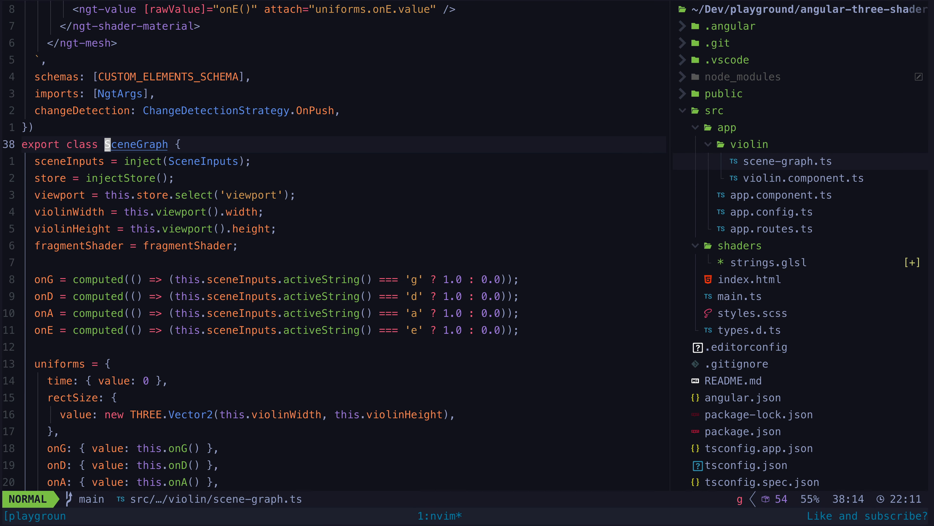
Jump to the top of scene-graph.ts, review the ngt-shader-material block and scroll down to the SceneGraph class.
scroll(down, 3)
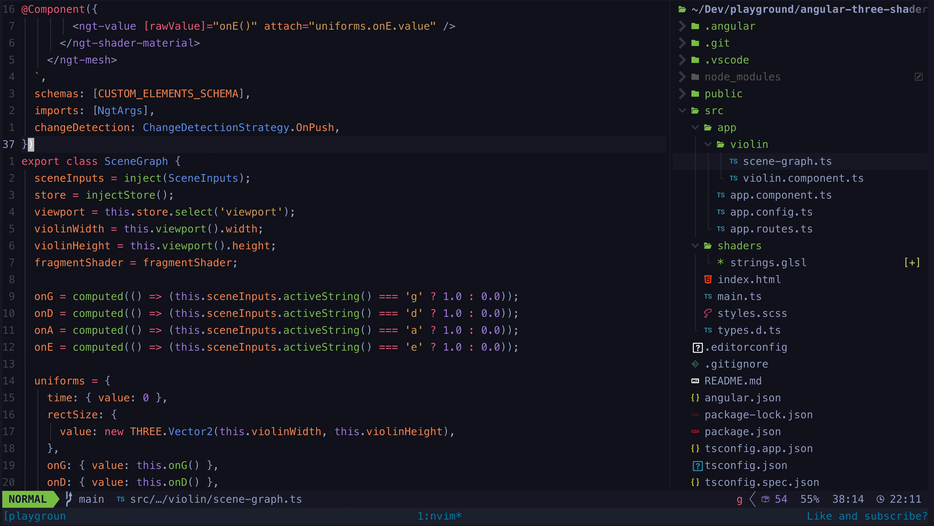
key(gg)
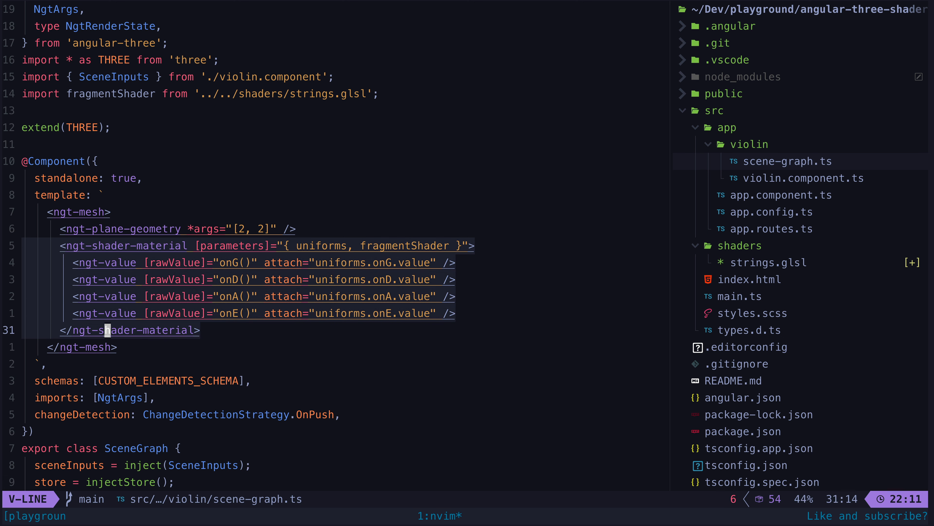
key(Escape)
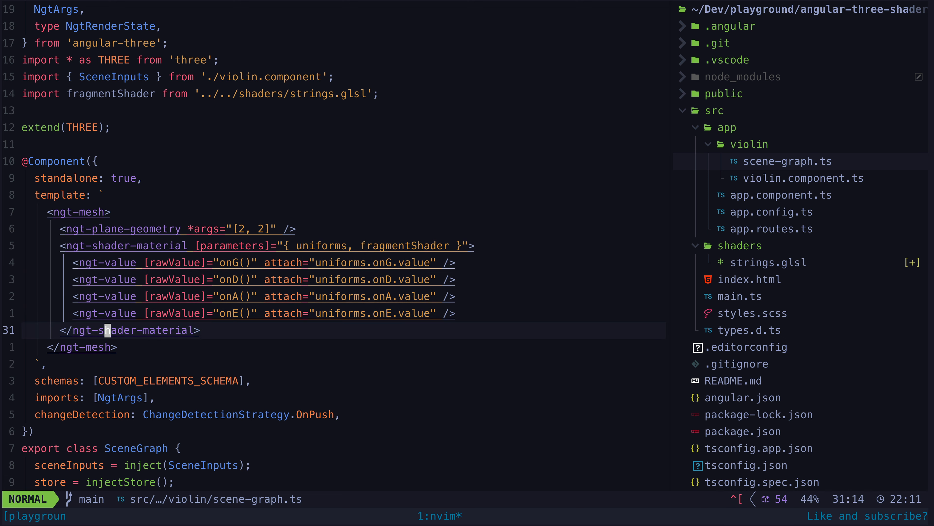
scroll(down, 3)
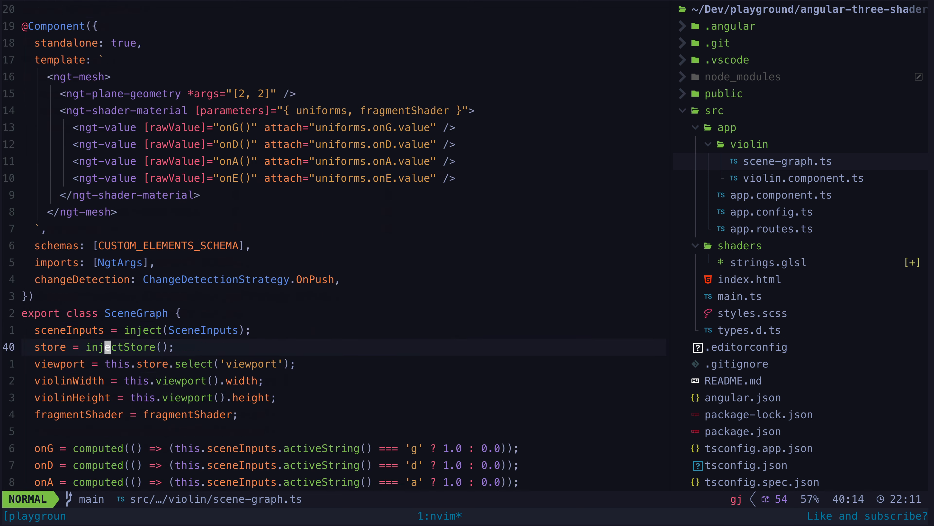